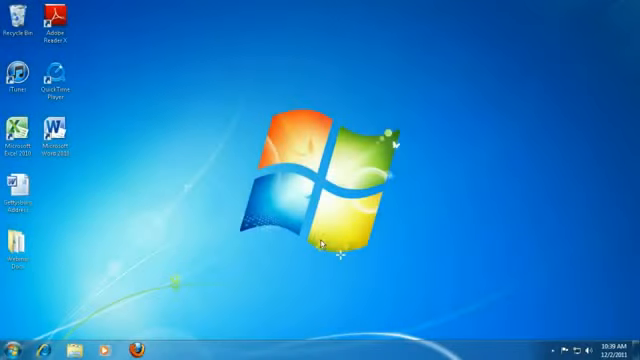
Launch the ZT_large-en ZoomText installer from the desktop
left_click(12, 345)
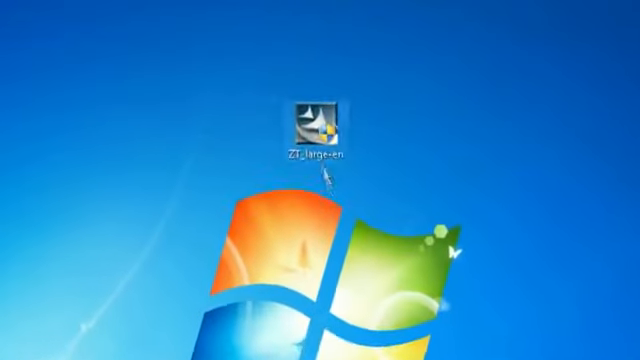
double_click(313, 122)
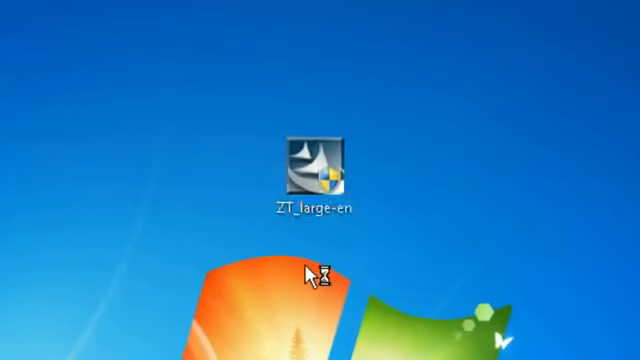
Run the installer and continue past the InstallShield Wizard welcome
double_click(311, 165)
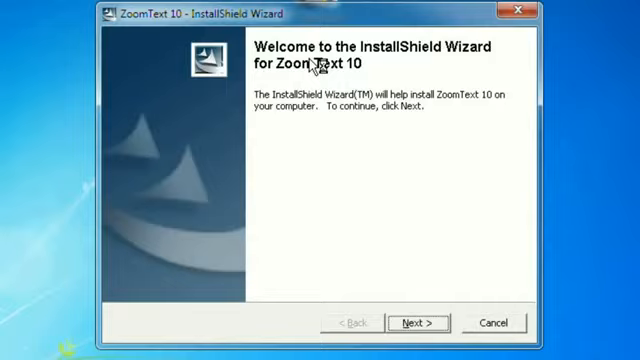
left_click(411, 323)
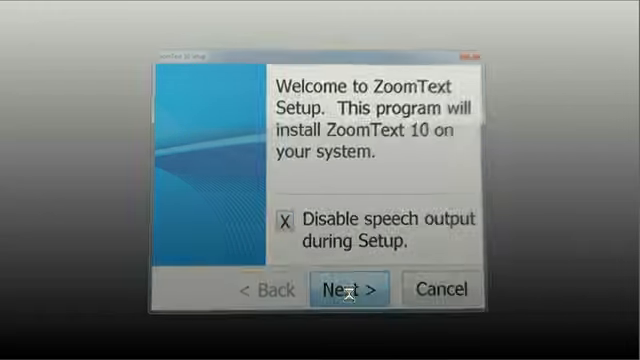
Continue from the setup welcome, choosing English (United States) as the interface language
left_click(348, 290)
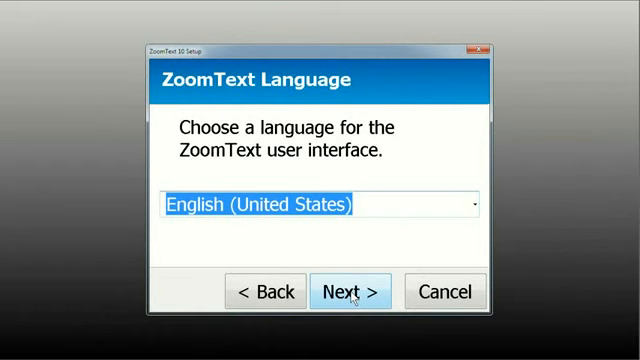
left_click(475, 203)
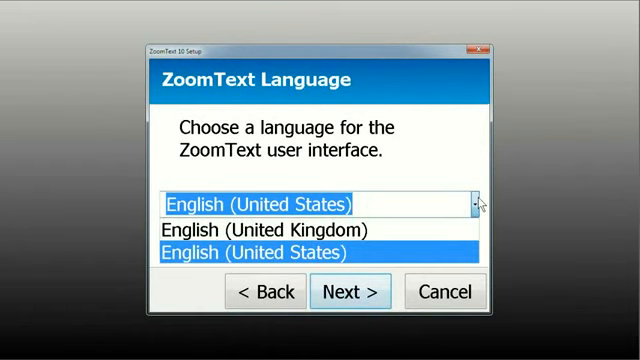
left_click(318, 252)
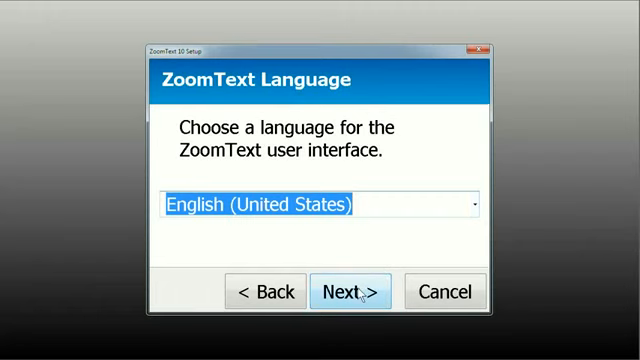
left_click(348, 291)
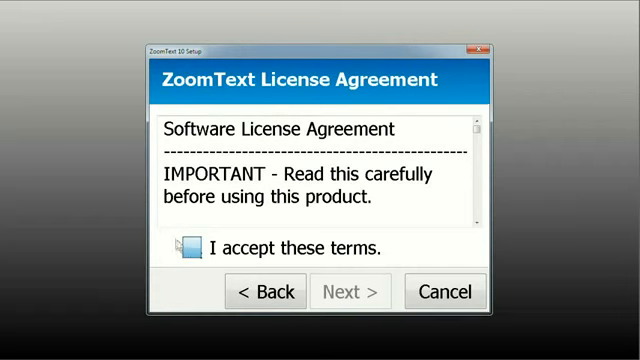
Accept the license terms and continue with Magnifier/Reader as the product type
left_click(182, 248)
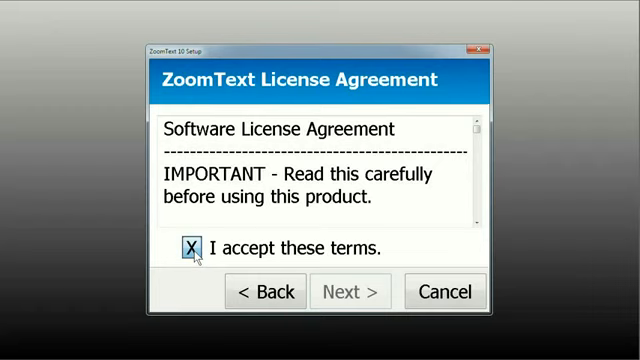
left_click(194, 246)
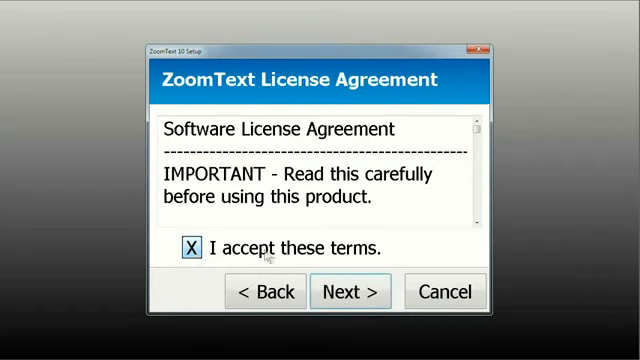
left_click(349, 291)
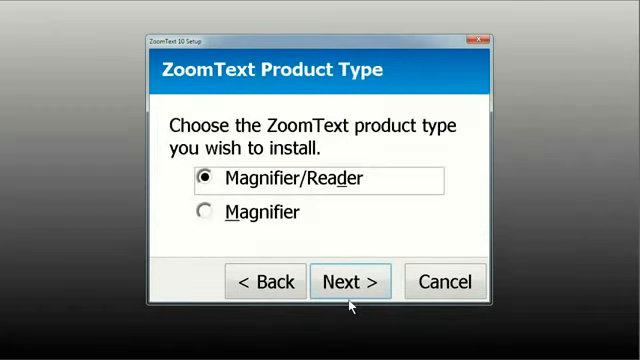
mouse_move(441, 244)
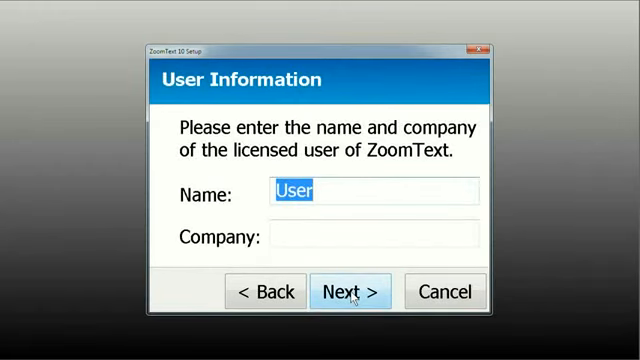
type("D")
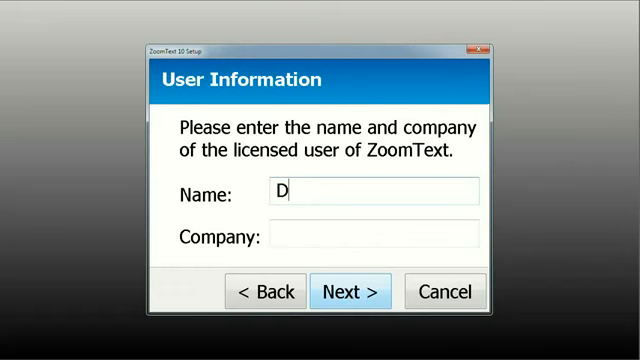
type("erek Bov")
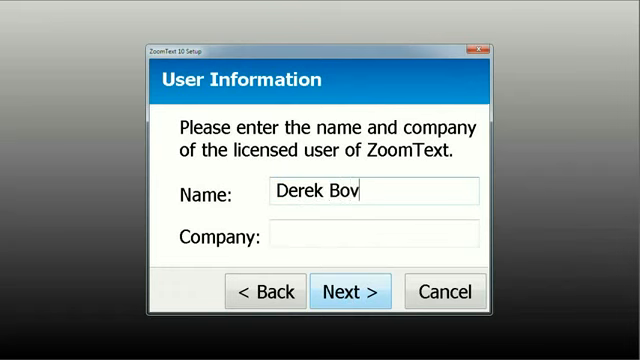
type("Ai Squ")
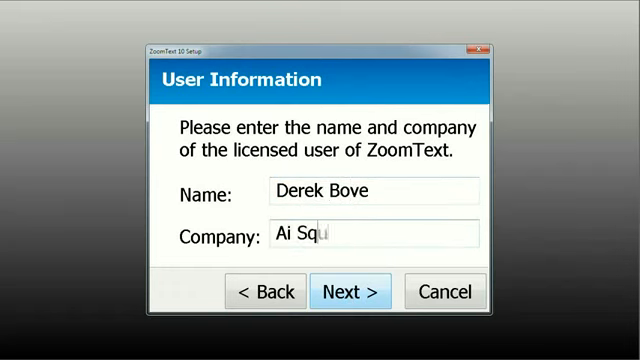
type("ared")
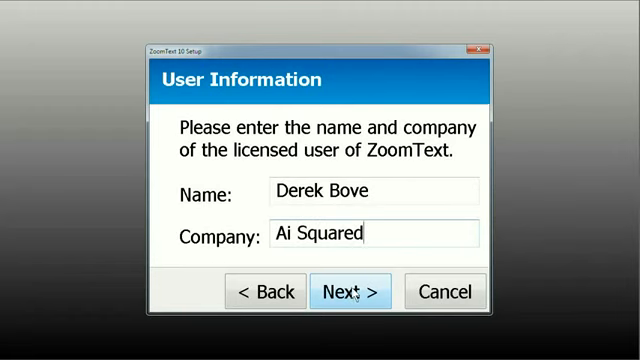
left_click(351, 292)
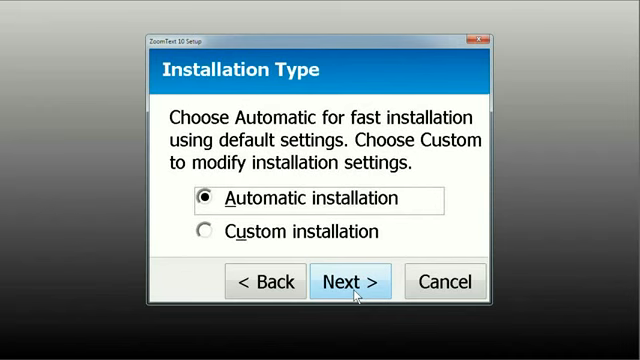
Install with Automatic type, default program folder and default English synthesizers
left_click(204, 232)
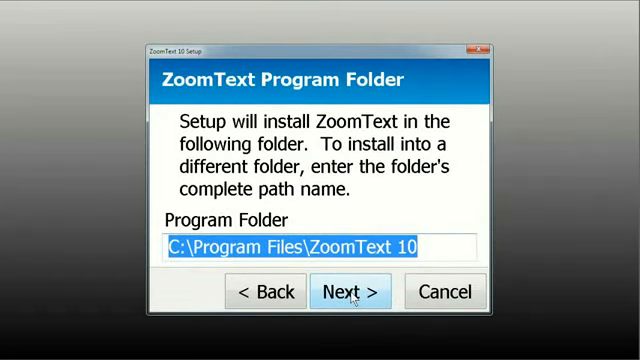
left_click(350, 292)
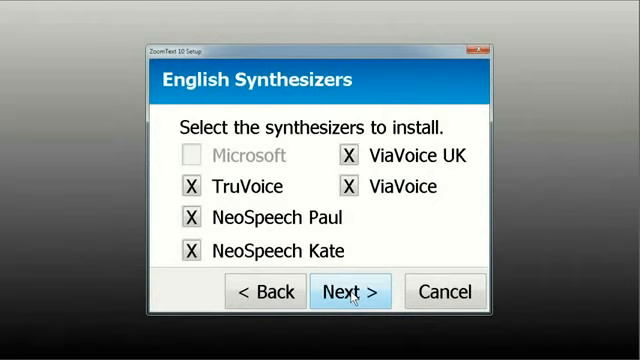
left_click(351, 292)
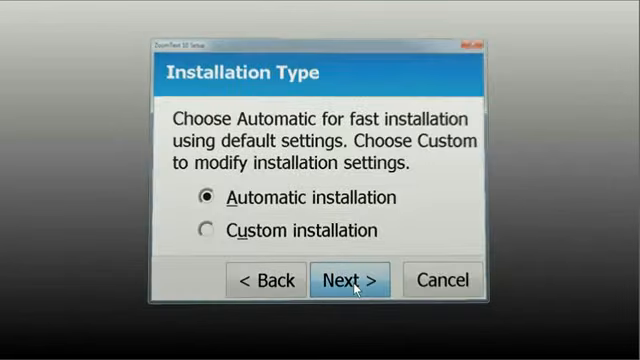
left_click(349, 280)
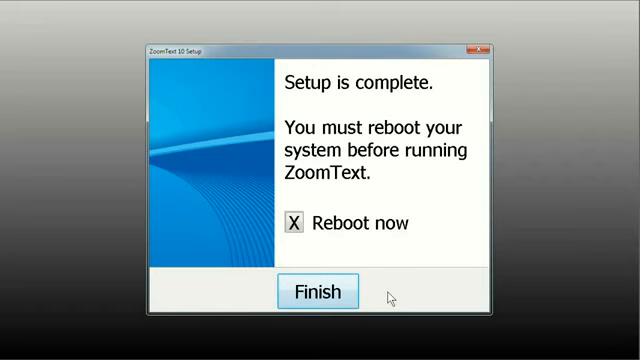
Finish ZoomText 10 Setup with 'Reboot now' checked so Windows 7 restarts
left_click(317, 291)
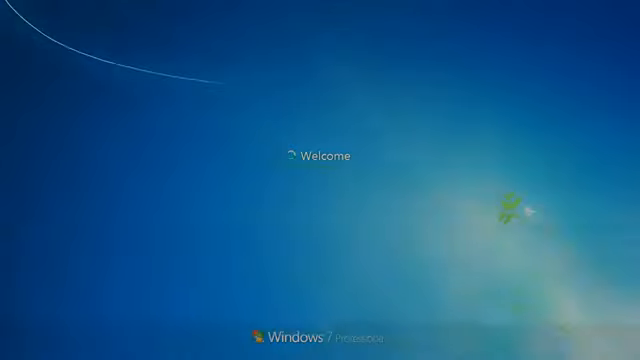